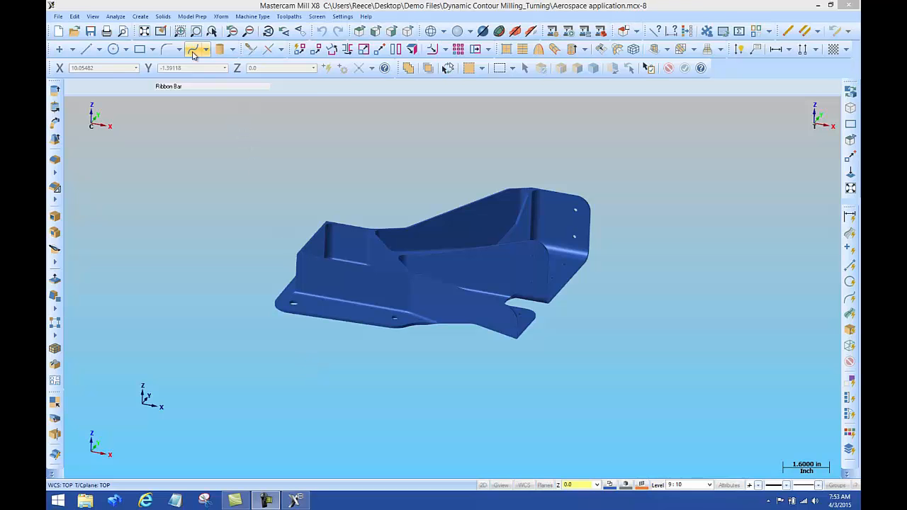
Start the Bounding Box command from the Create menu with all entities selected.
{"action": "left_click", "coordinate": [139, 17]}
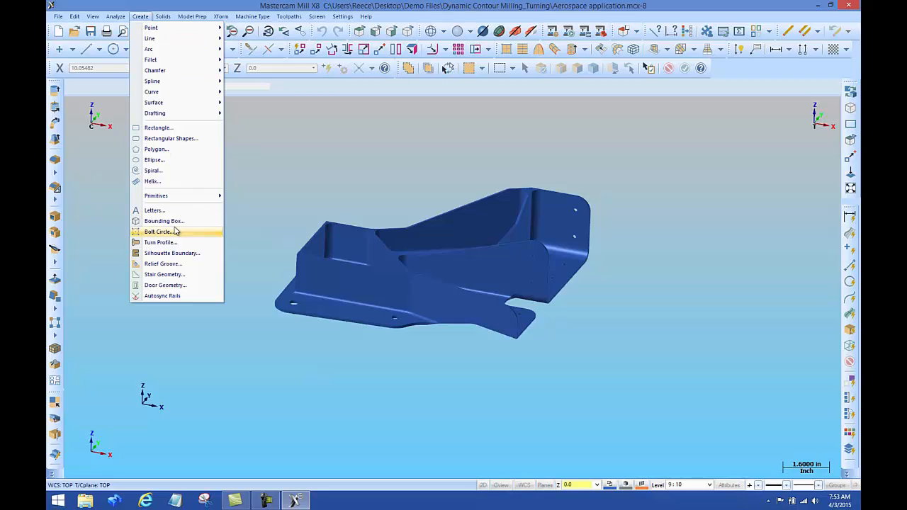
{"action": "left_click", "coordinate": [165, 221]}
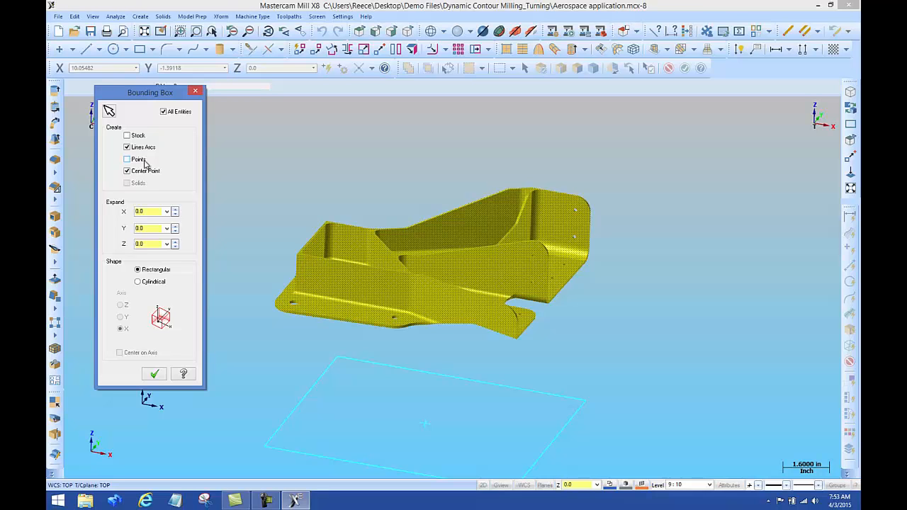
Enable Points so the bounding box preview includes corner points around the whole bracket.
{"action": "left_click", "coordinate": [128, 159]}
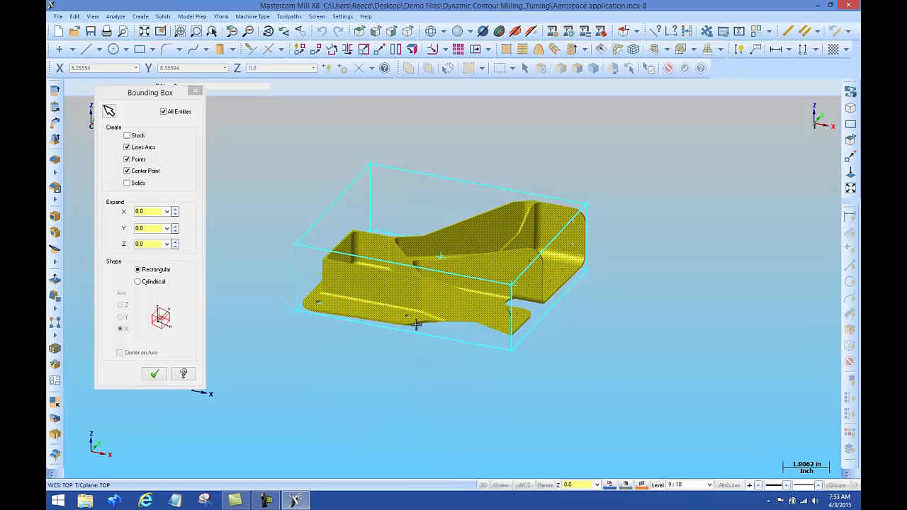
{"action": "mouse_move", "coordinate": [534, 364]}
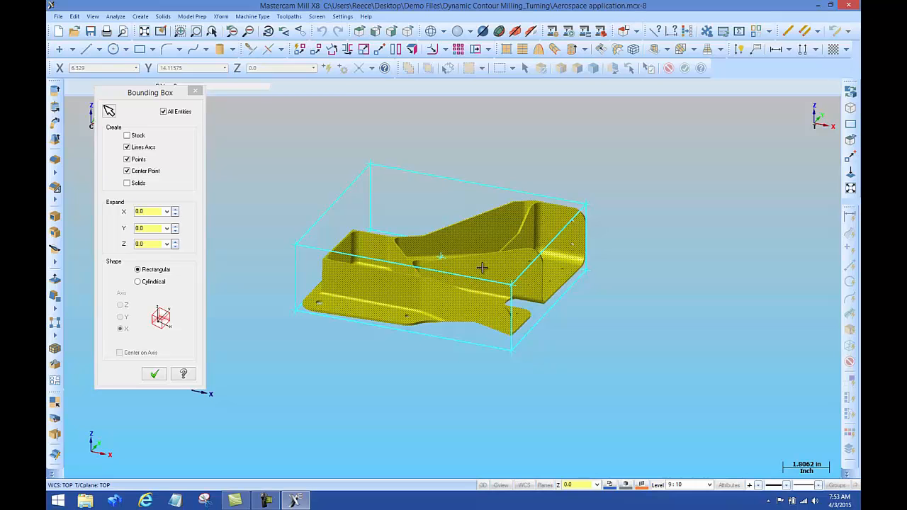
{"action": "mouse_move", "coordinate": [371, 164]}
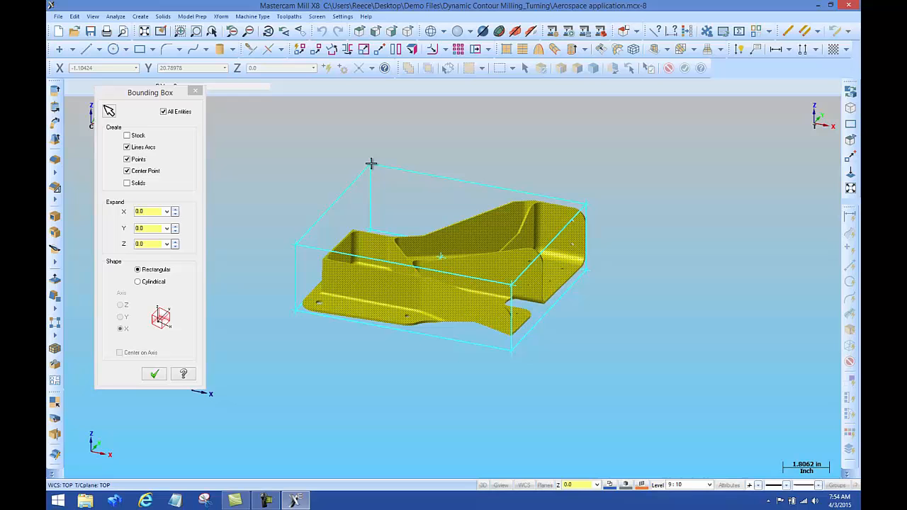
{"action": "mouse_move", "coordinate": [437, 373]}
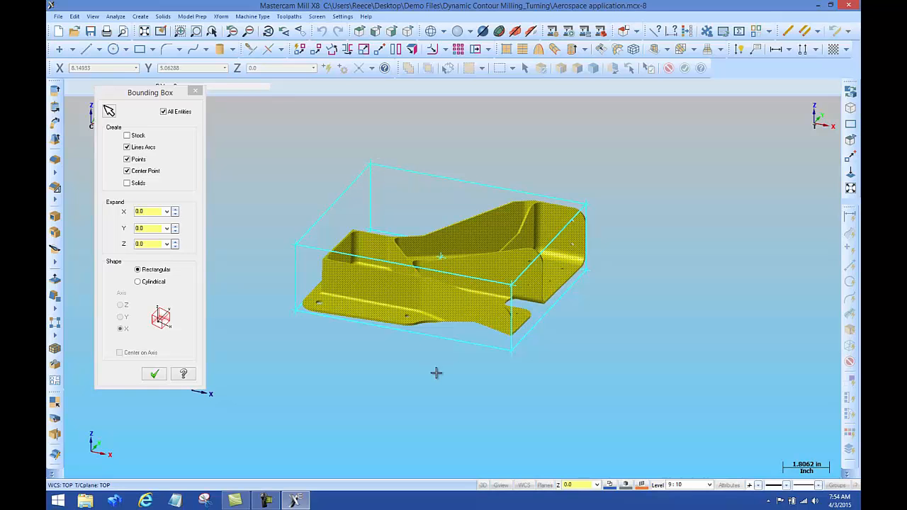
{"action": "mouse_move", "coordinate": [440, 380]}
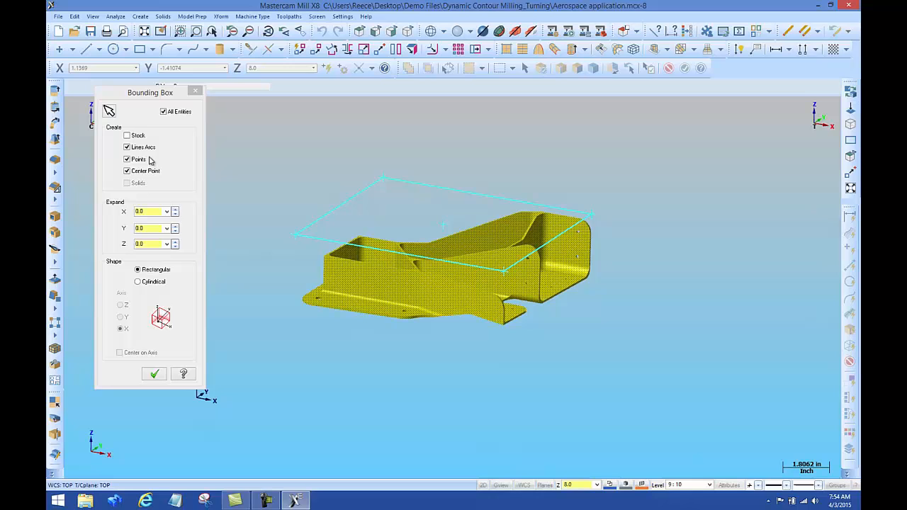
Keep only the Center Point output and accept the bounding box.
{"action": "left_click", "coordinate": [127, 146]}
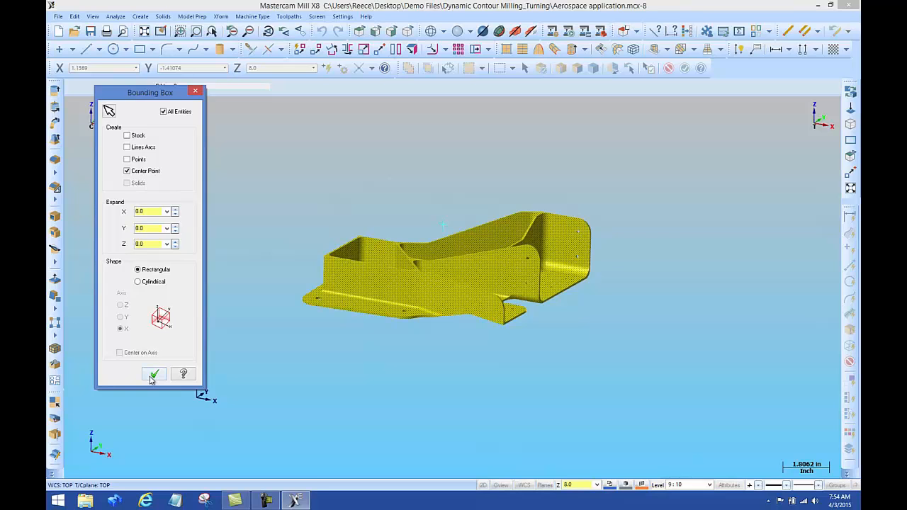
{"action": "left_click", "coordinate": [153, 374]}
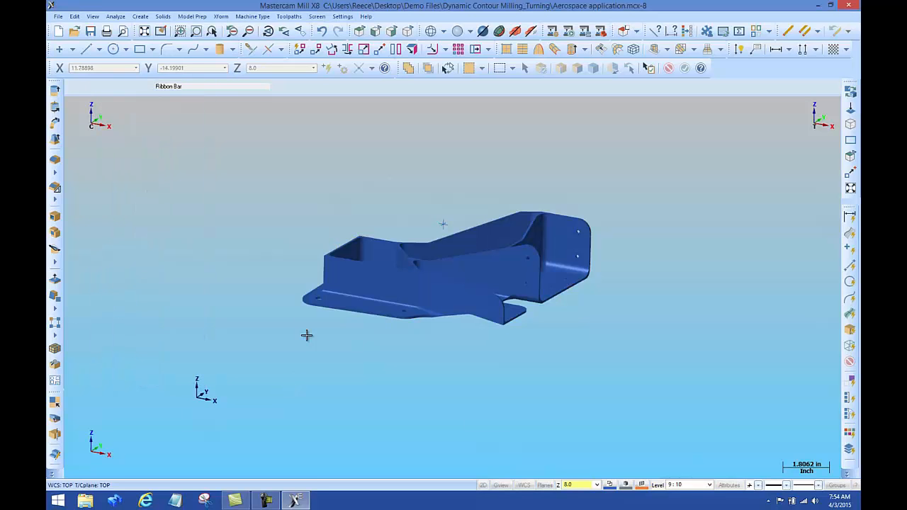
Translate the bracket from its bounding box center point to the origin via Xform.
{"action": "left_click", "coordinate": [221, 17]}
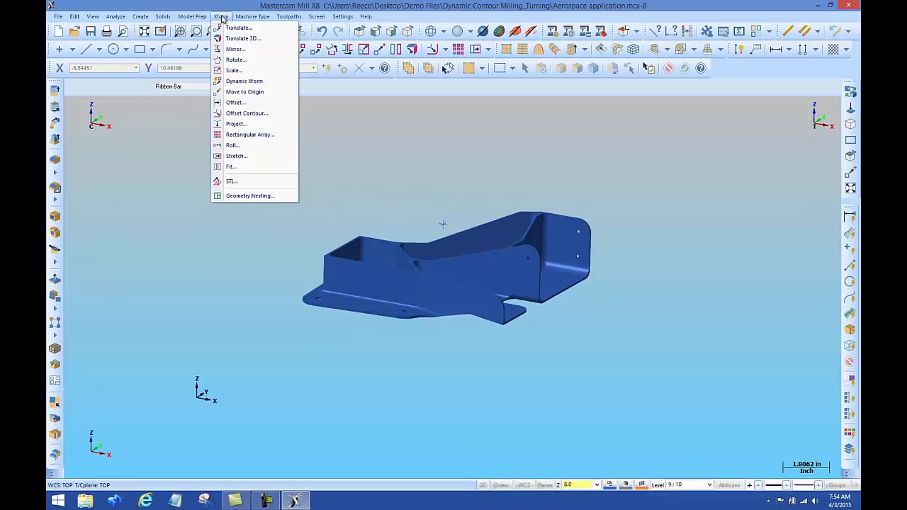
{"action": "mouse_move", "coordinate": [244, 93]}
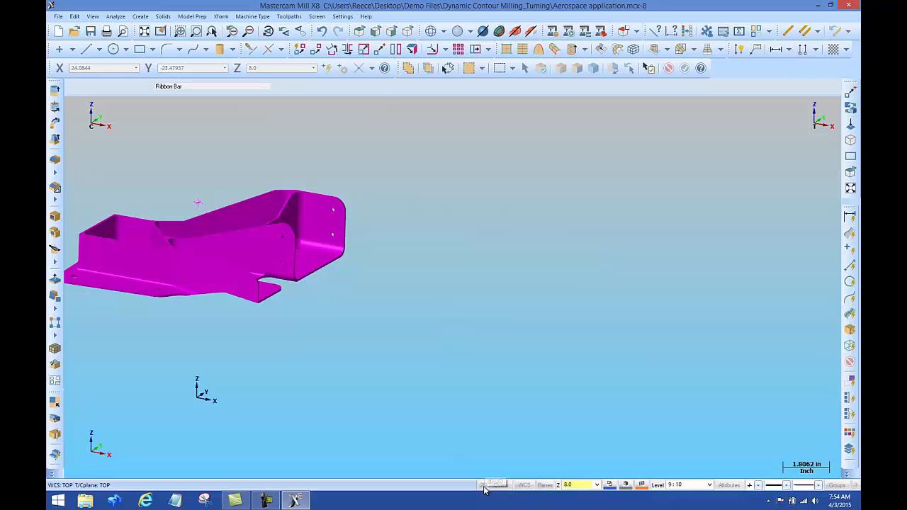
{"action": "mouse_move", "coordinate": [493, 482]}
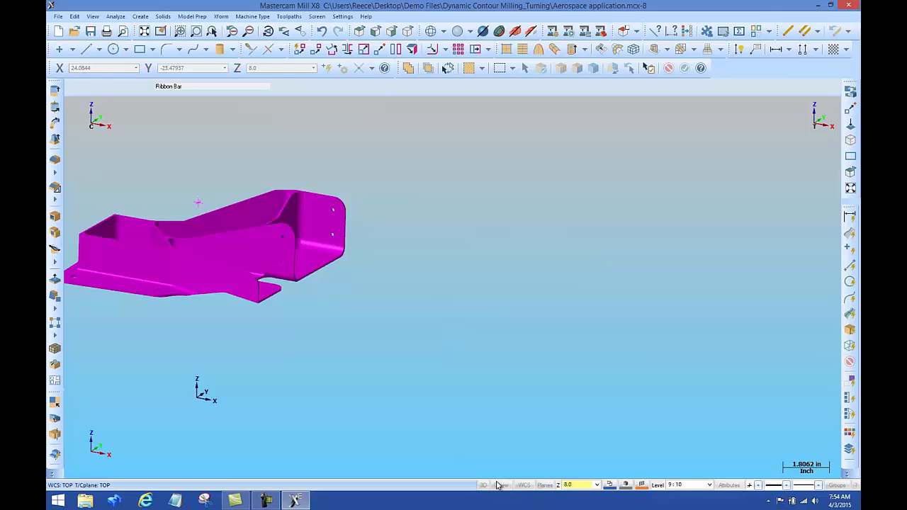
{"action": "left_click", "coordinate": [221, 17]}
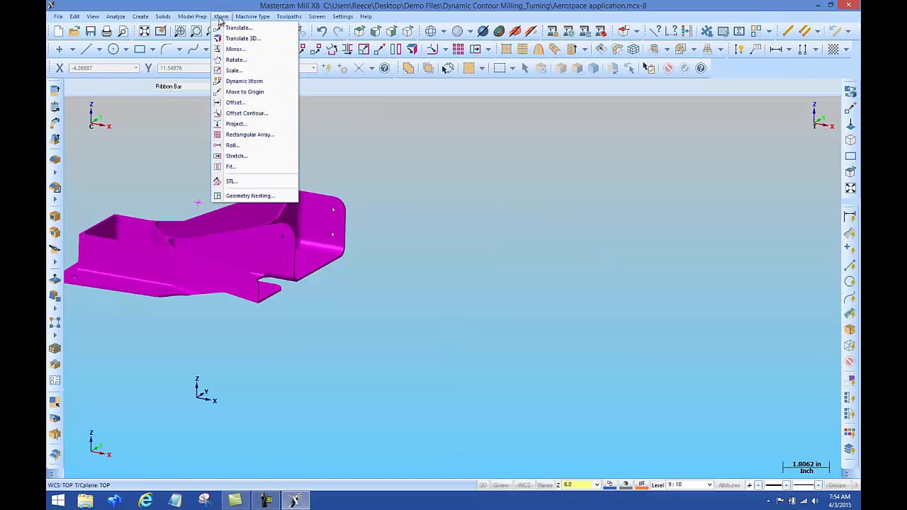
{"action": "mouse_move", "coordinate": [248, 92]}
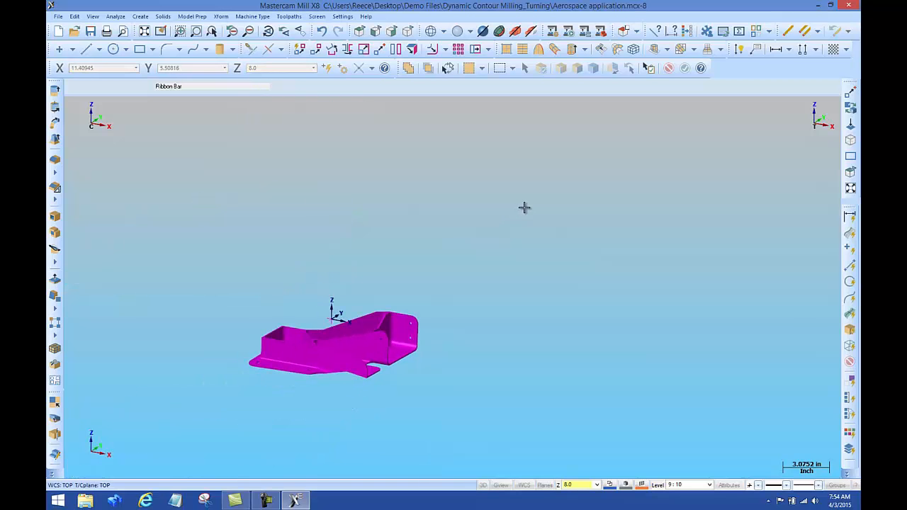
Switch to Top view fitted on the bracket now centered at the origin.
{"action": "right_click", "coordinate": [524, 207]}
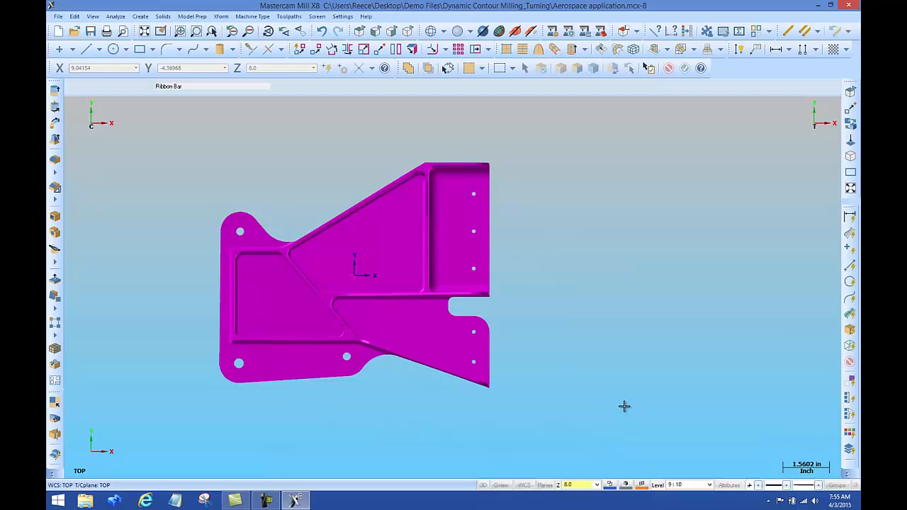
{"action": "mouse_move", "coordinate": [678, 363]}
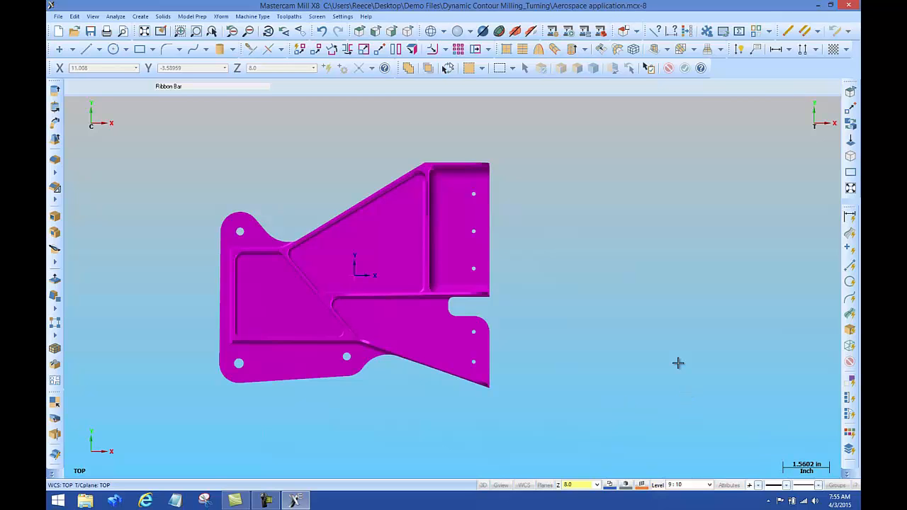
{"action": "left_click", "coordinate": [140, 17]}
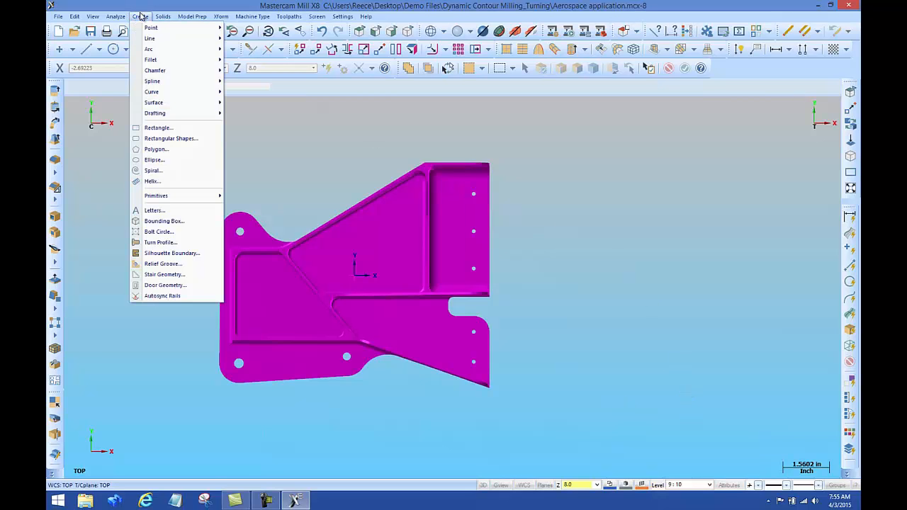
{"action": "mouse_move", "coordinate": [157, 128]}
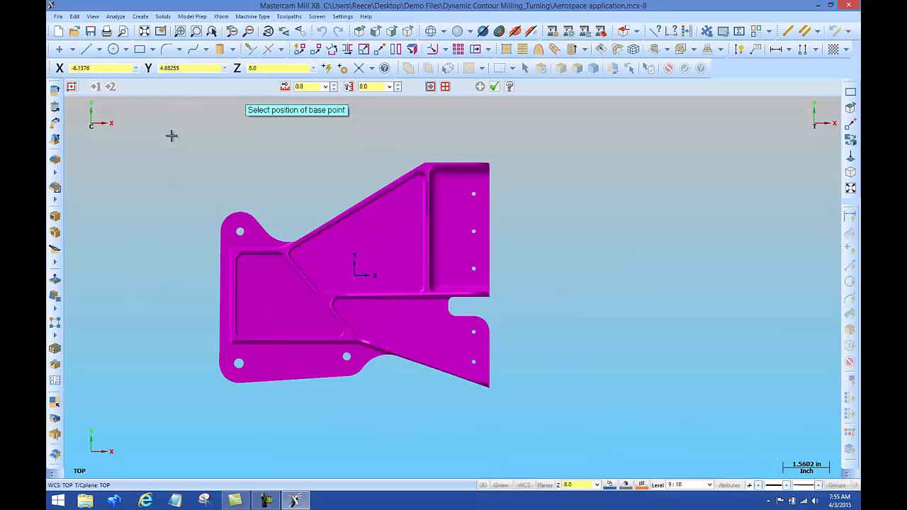
{"action": "mouse_move", "coordinate": [202, 162]}
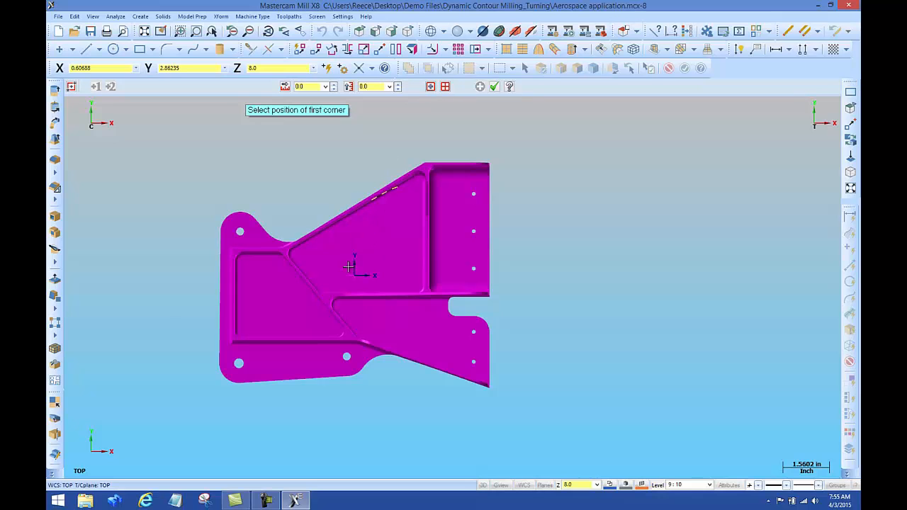
Draw a center-anchored stock rectangle at the origin sized to enclose the whole bracket.
{"action": "left_click", "coordinate": [348, 268]}
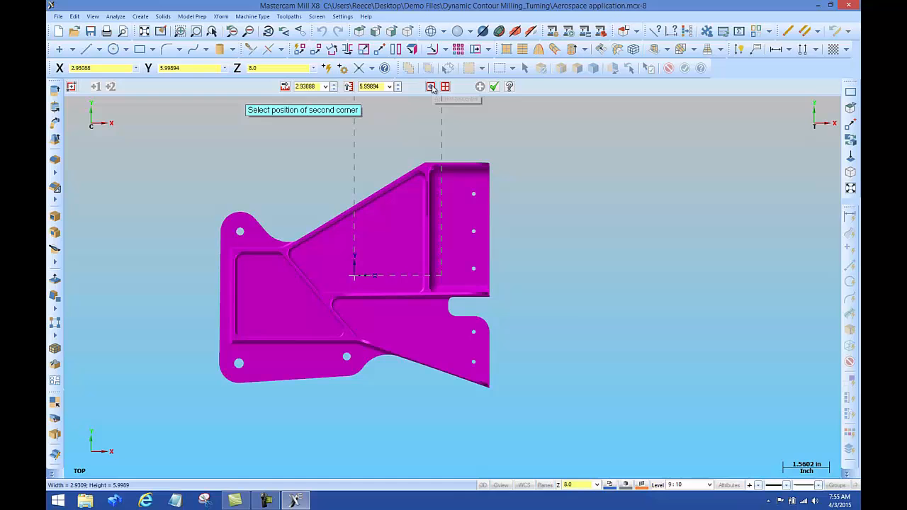
{"action": "left_click", "coordinate": [688, 286]}
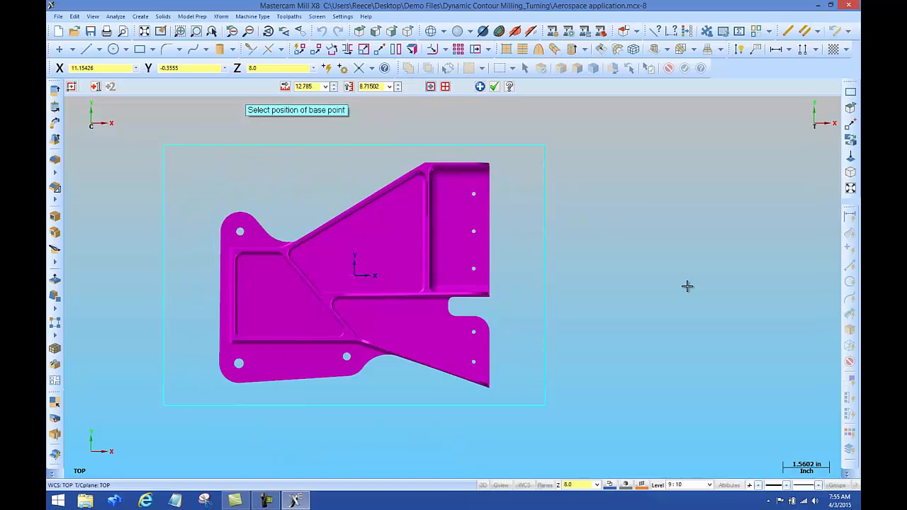
{"action": "mouse_move", "coordinate": [326, 156]}
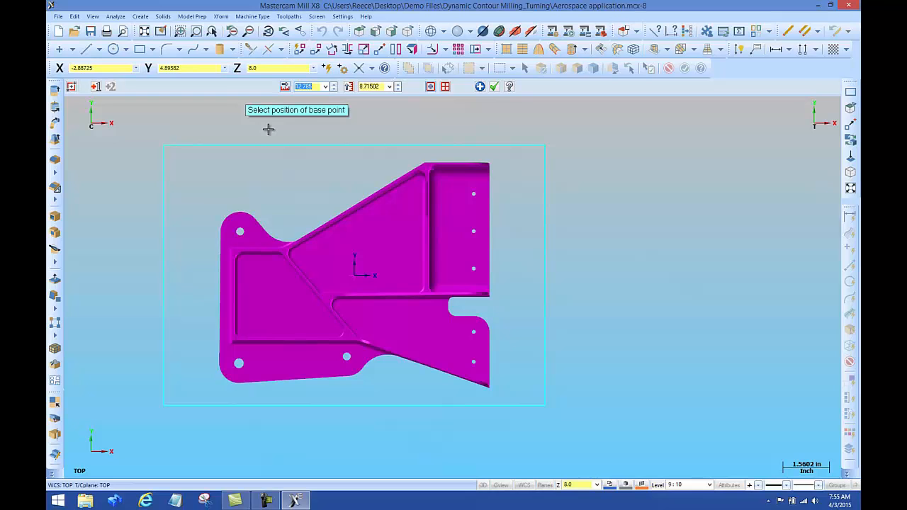
{"action": "mouse_move", "coordinate": [336, 165]}
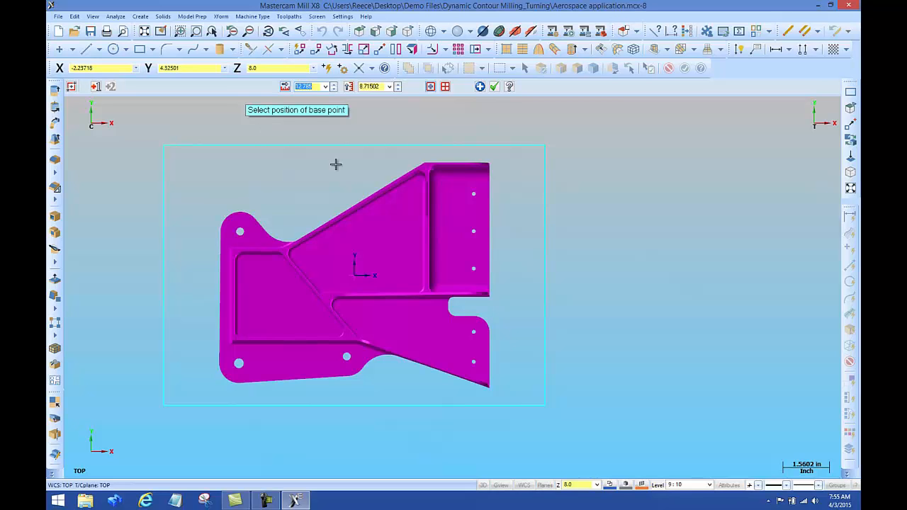